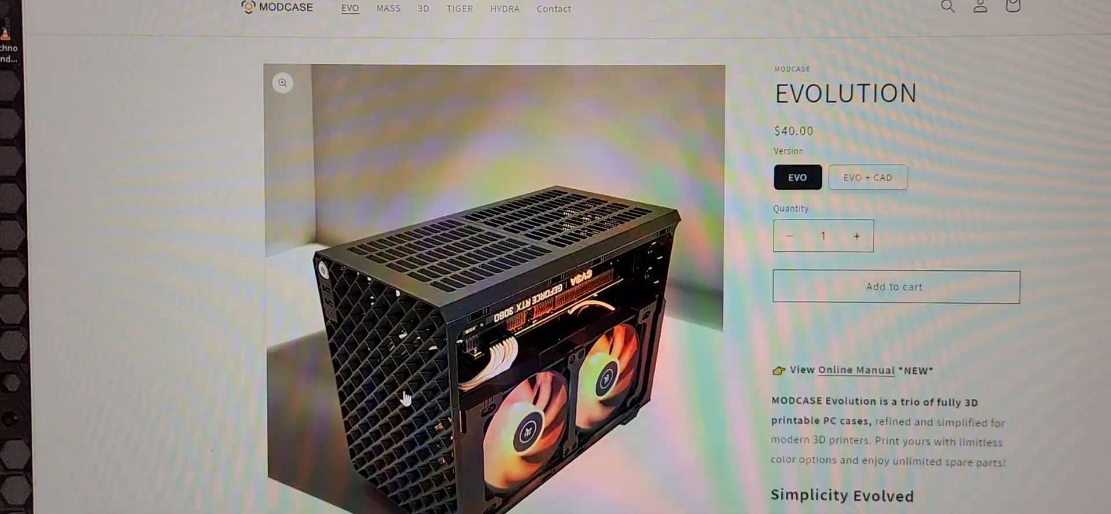
scroll(down, 3)
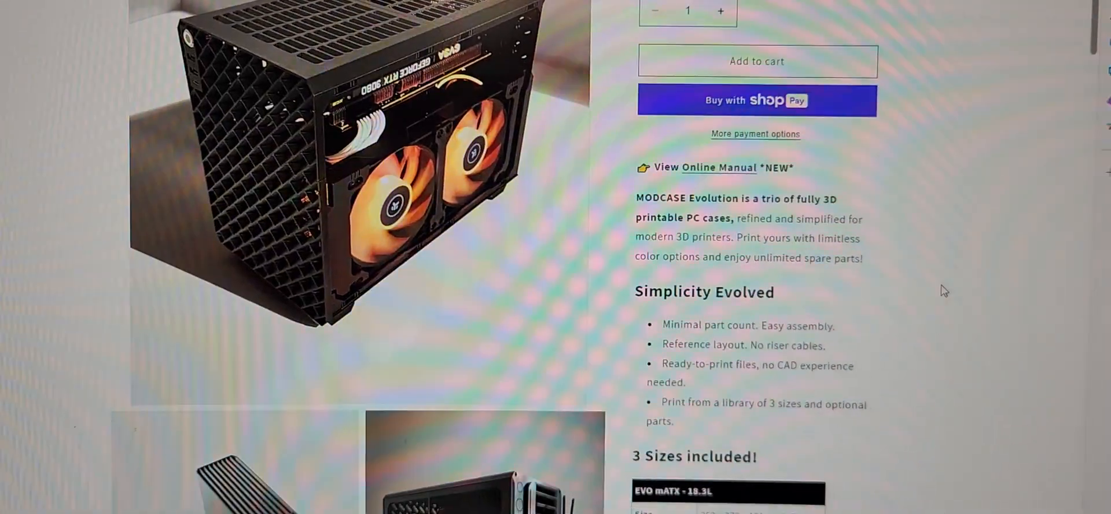
scroll(down, 3)
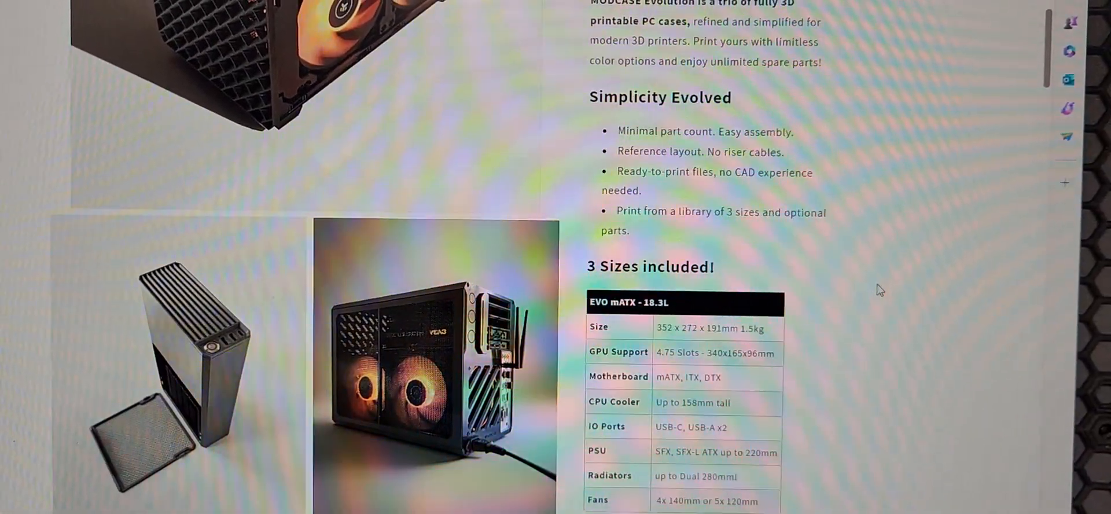
scroll(down, 3)
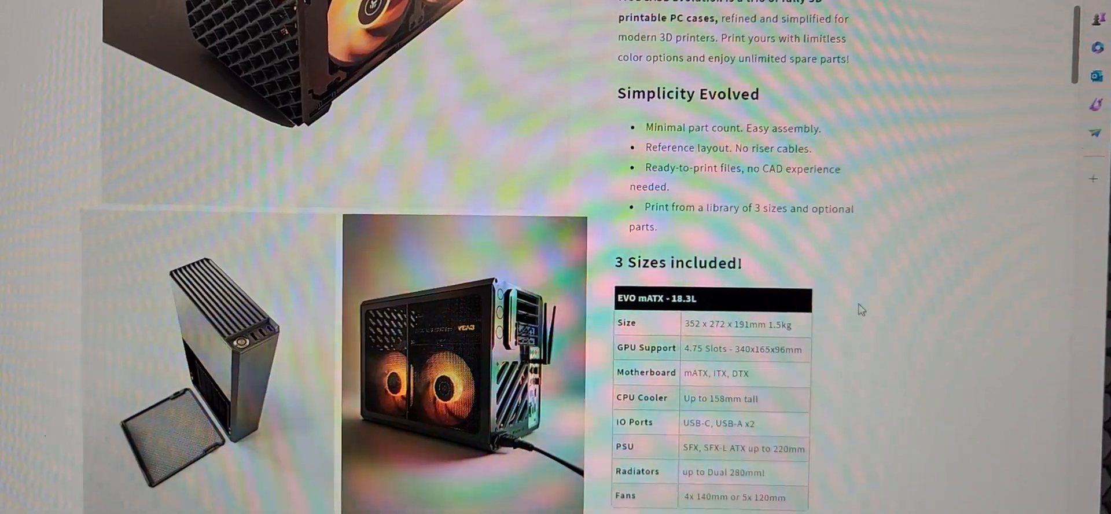
scroll(down, 3)
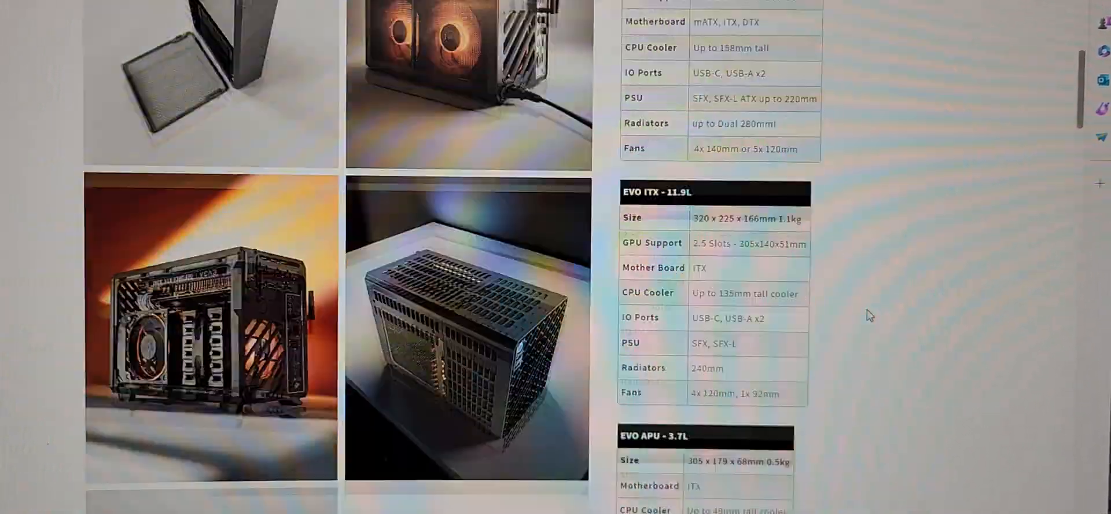
scroll(down, 3)
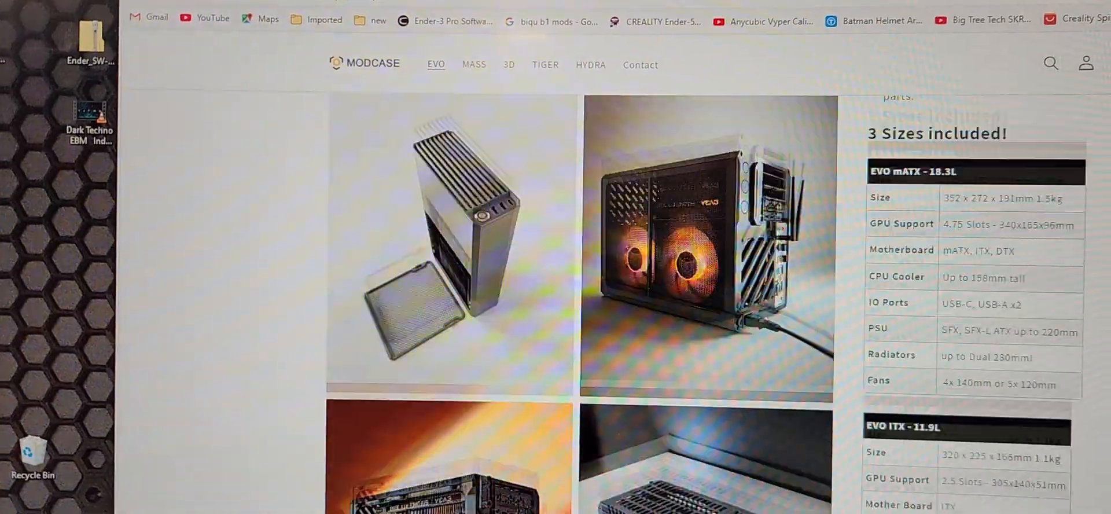
scroll(down, 3)
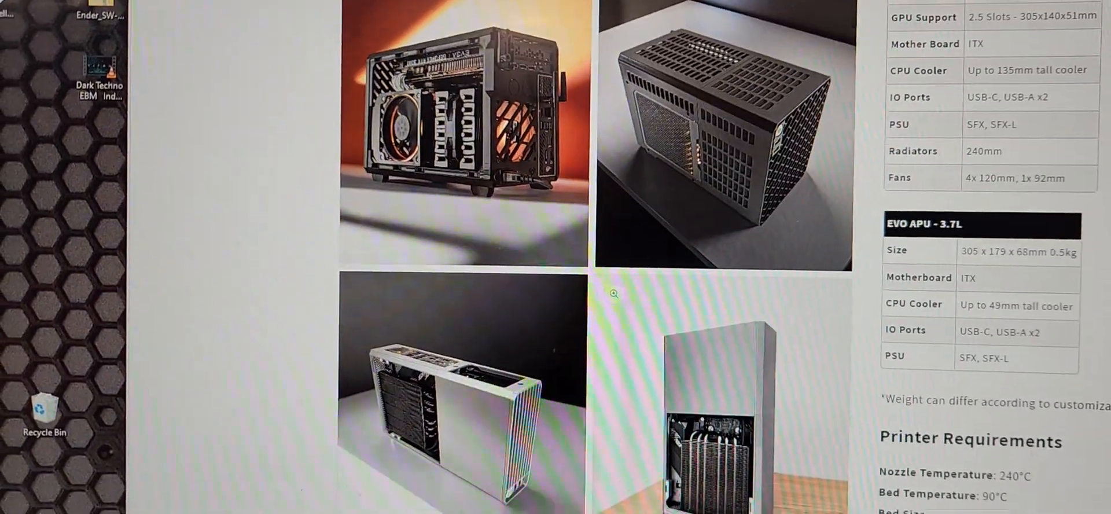
scroll(down, 3)
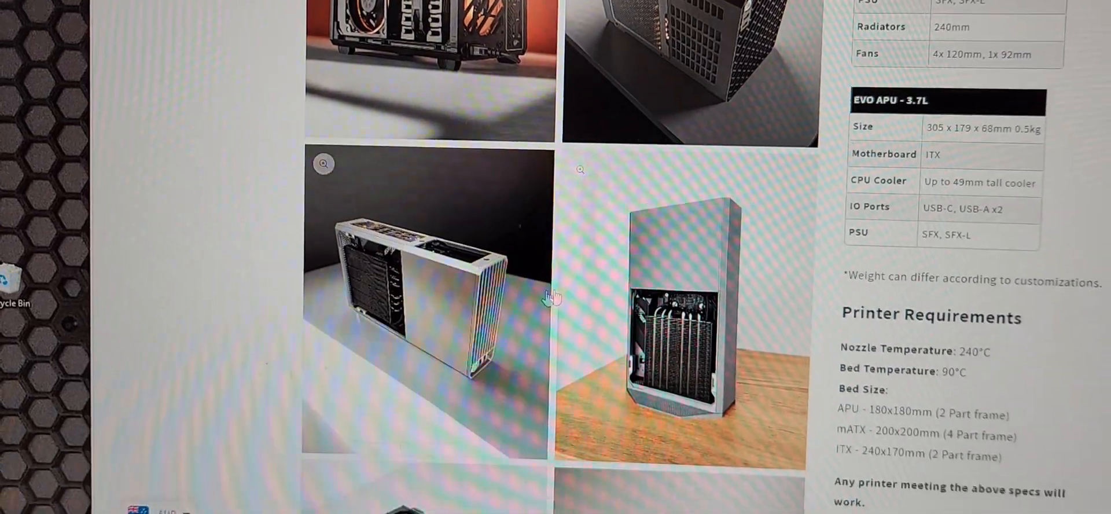
scroll(down, 3)
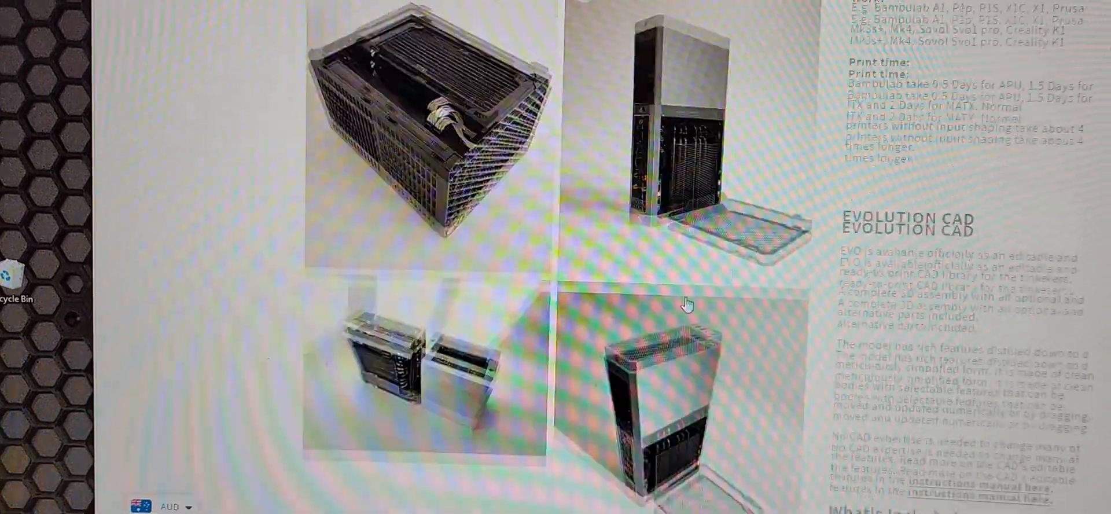
scroll(down, 3)
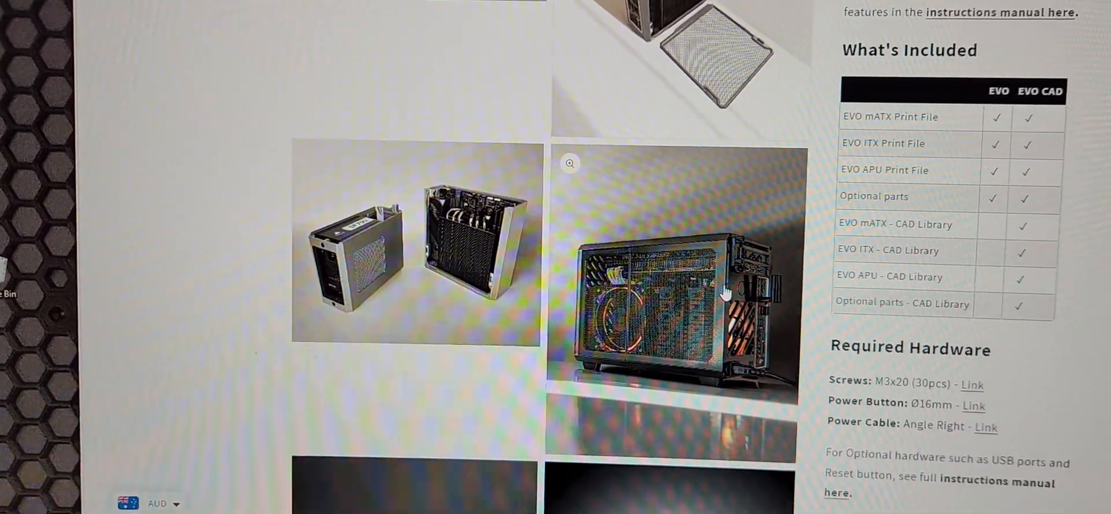
scroll(down, 3)
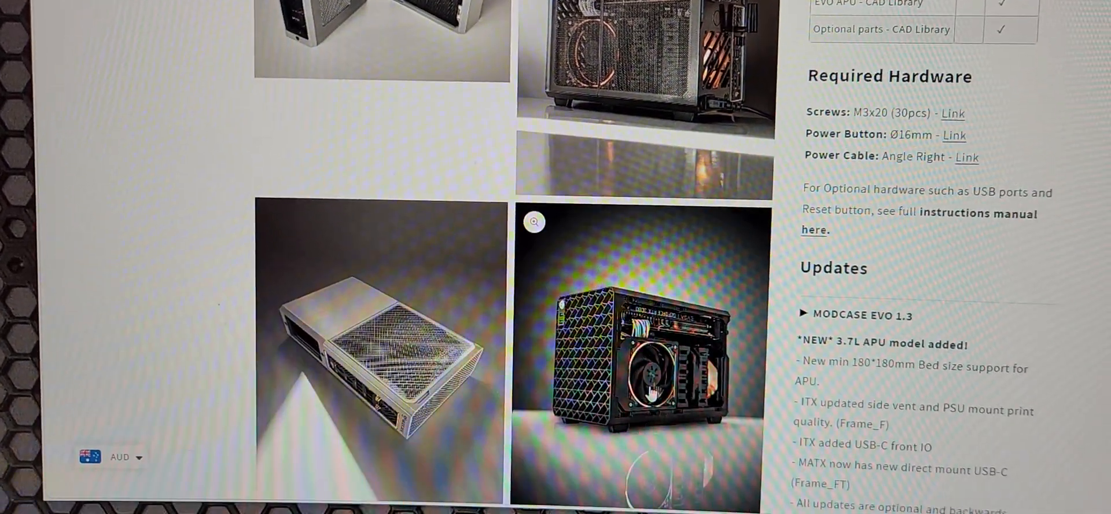